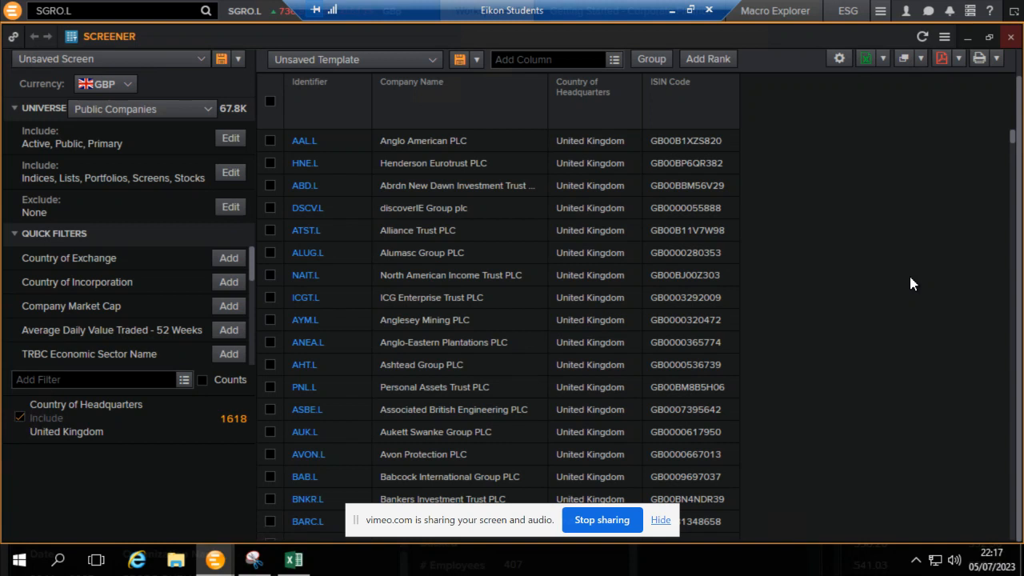
mouse_move(863, 267)
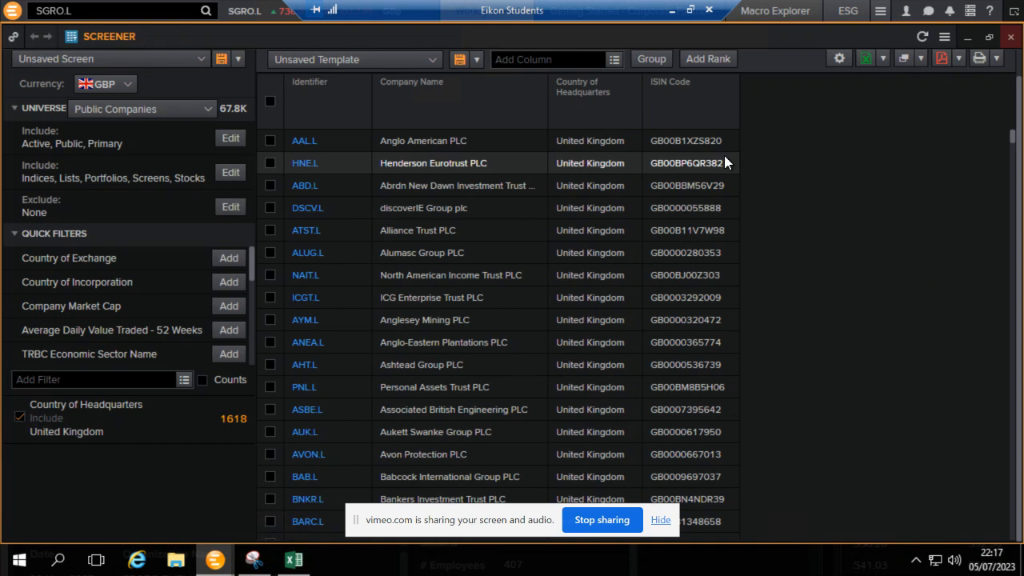
mouse_move(723, 160)
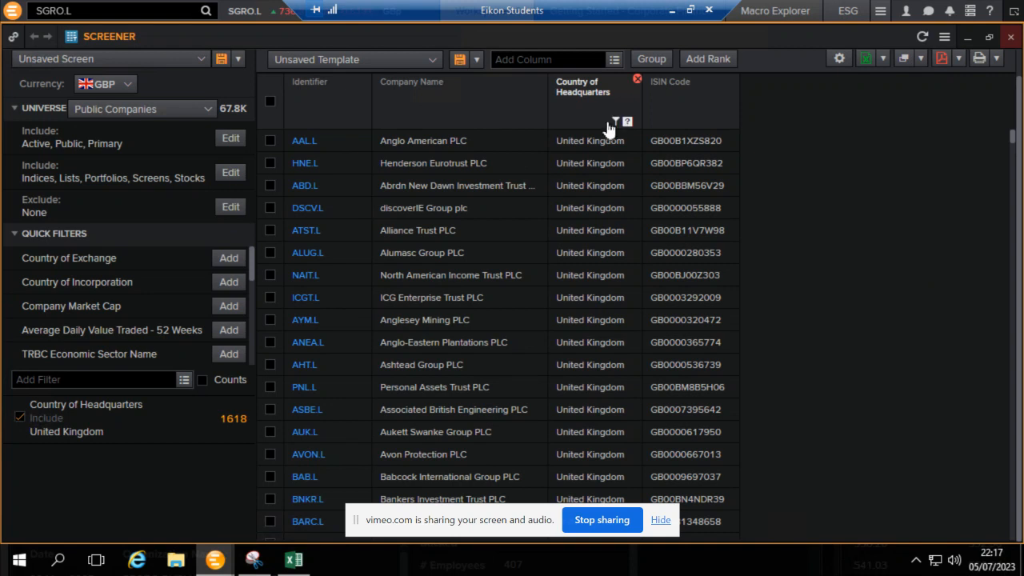
mouse_move(451, 102)
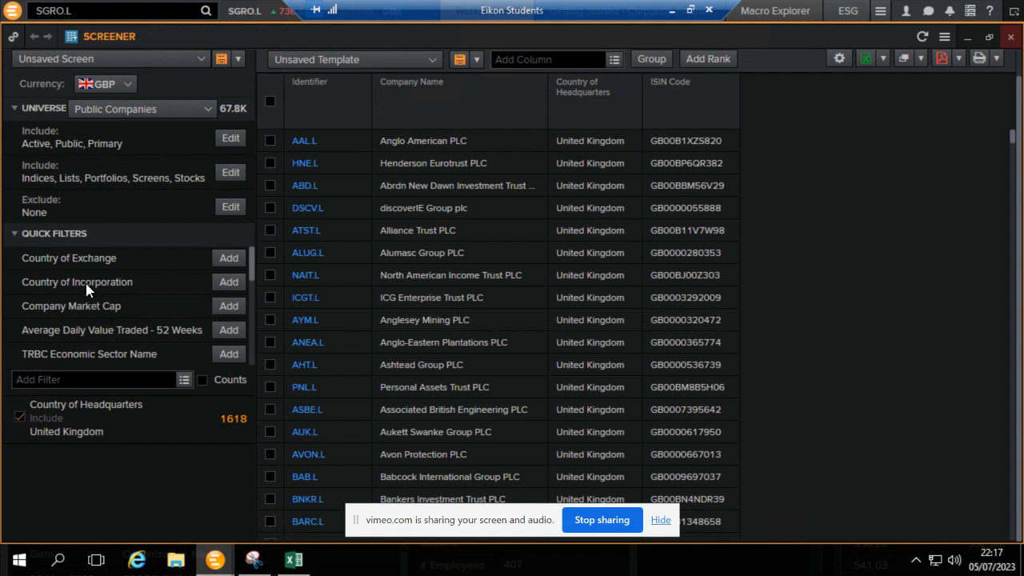
mouse_move(136, 102)
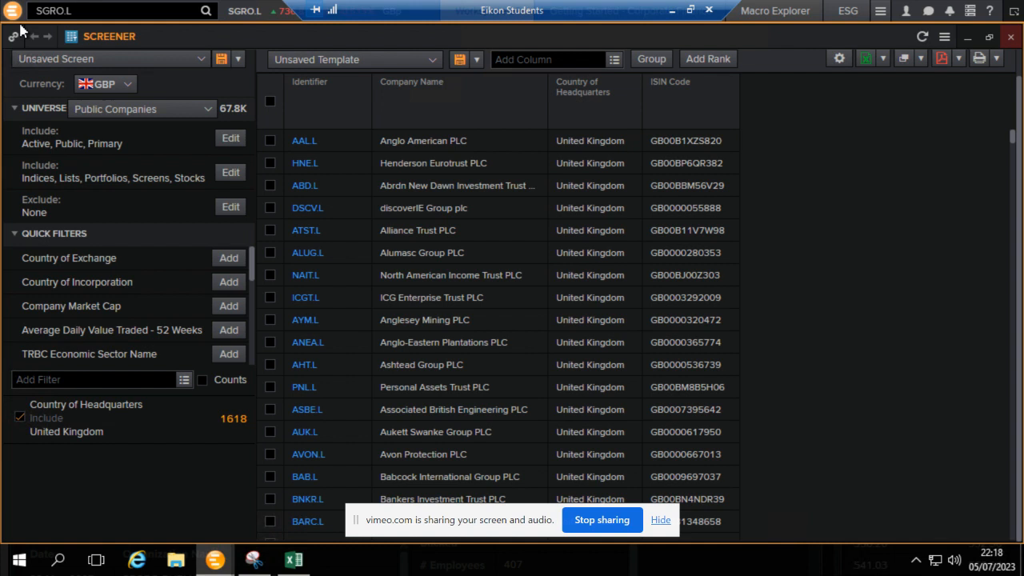
- Launch a new Screener from the Eikon app menu's My Apps list
left_click(13, 9)
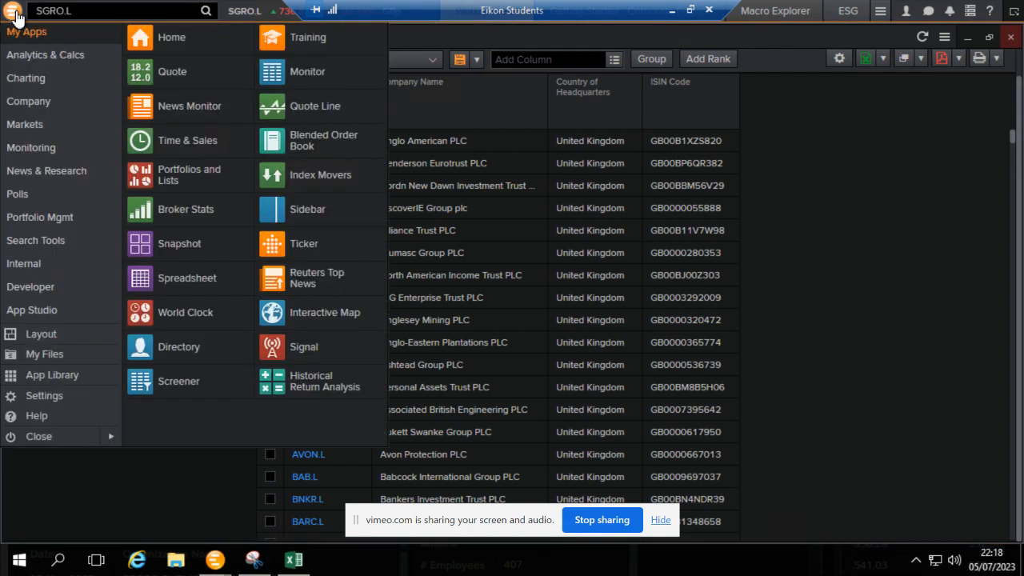
mouse_move(14, 19)
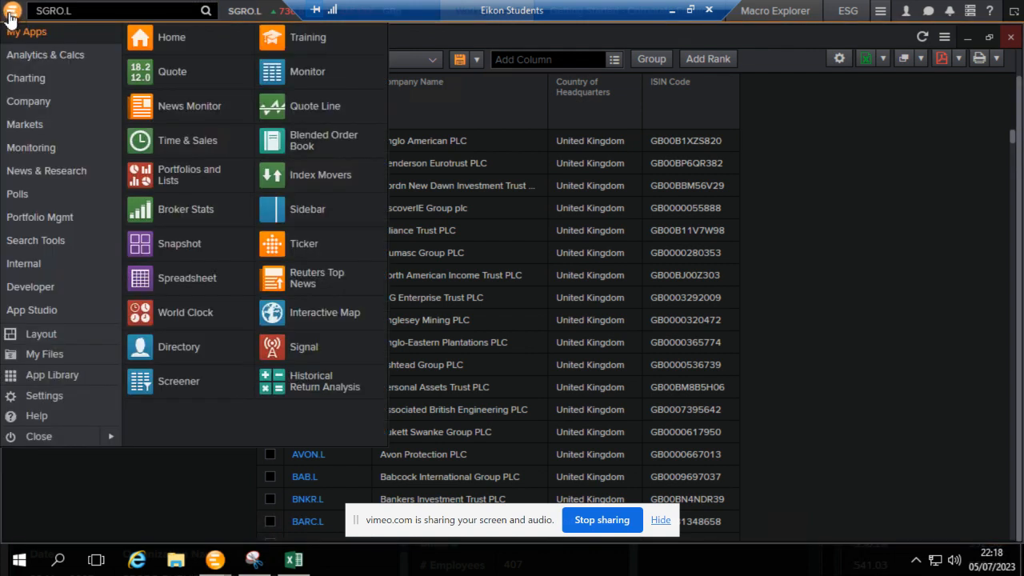
mouse_move(179, 381)
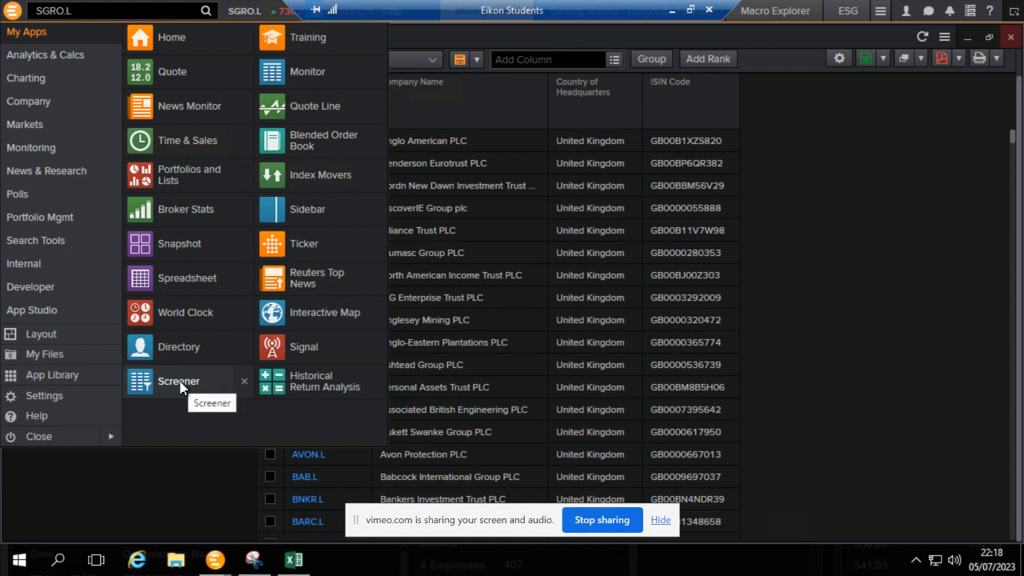
left_click(179, 381)
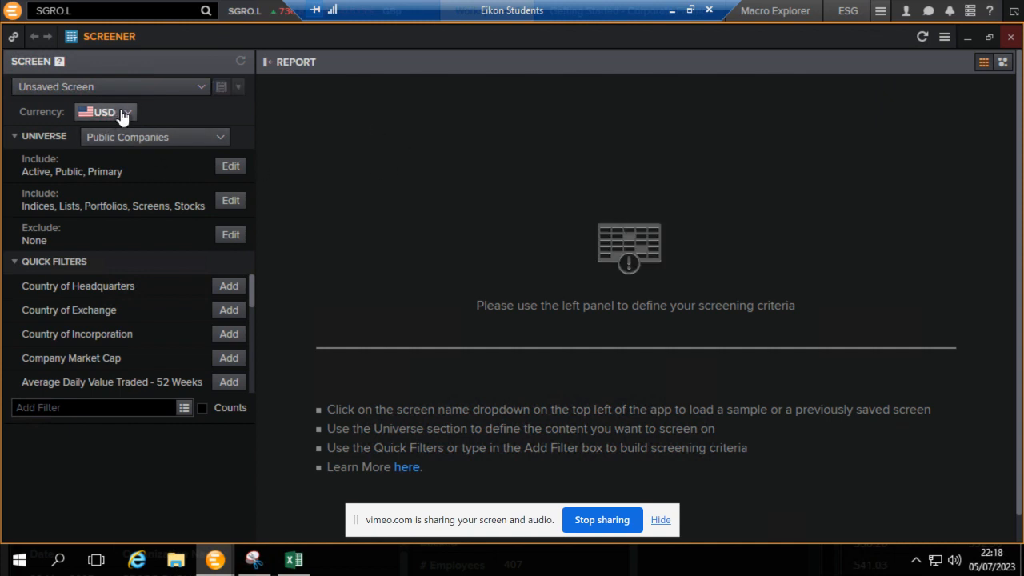
- Set the screen currency to UK Pound Sterling (GBP) and keep the Public Companies universe
left_click(104, 112)
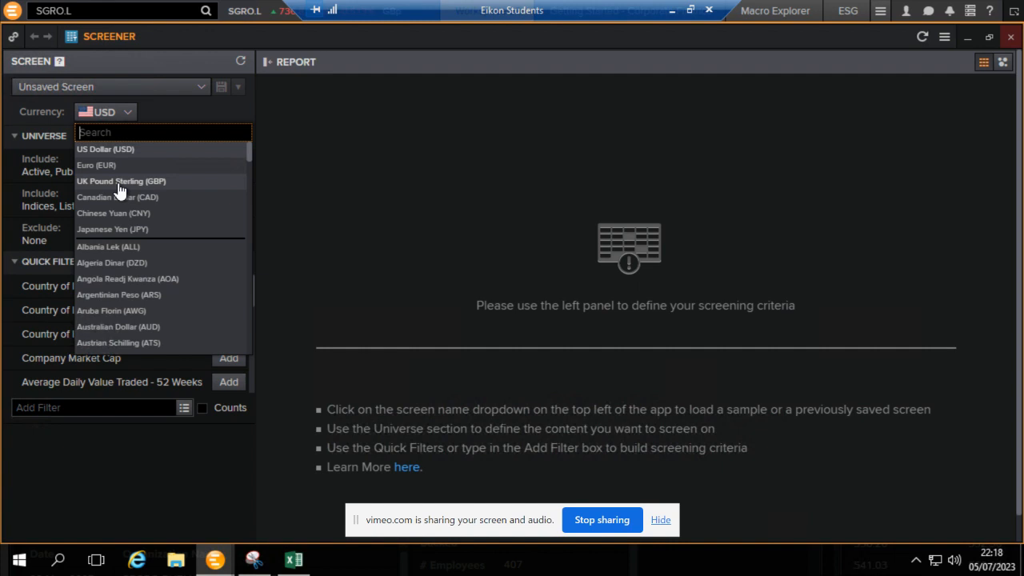
left_click(122, 181)
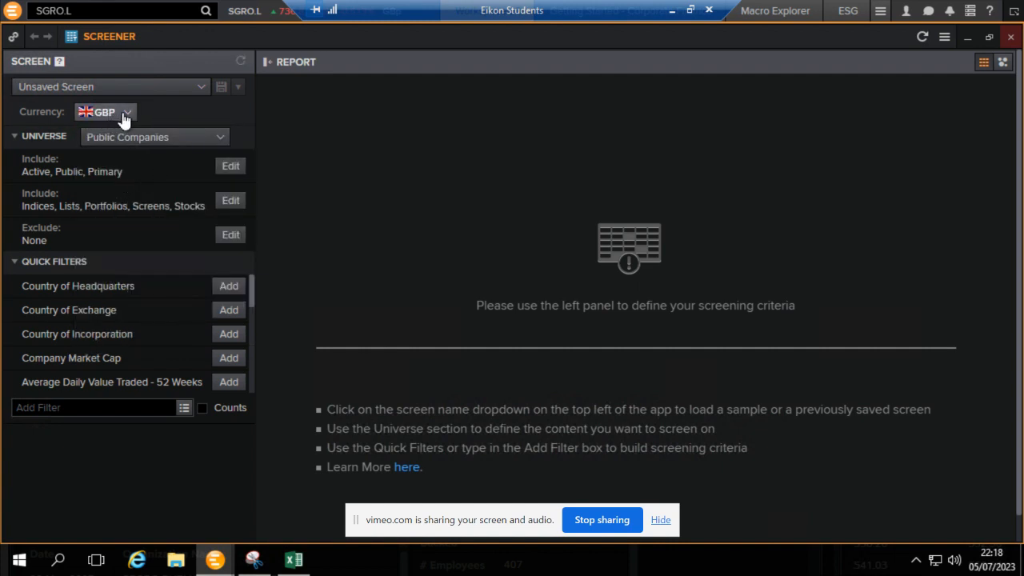
mouse_move(147, 119)
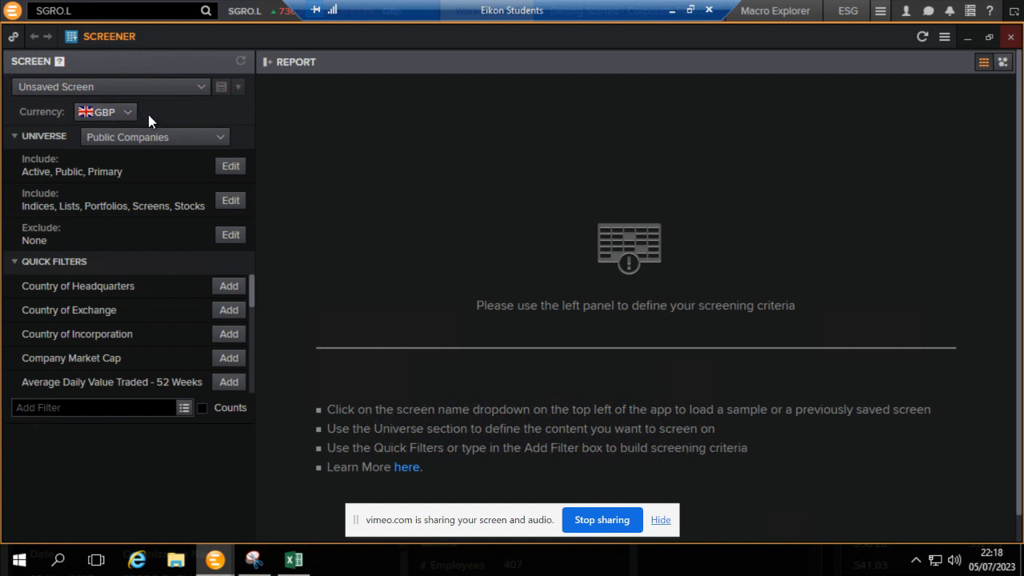
mouse_move(160, 122)
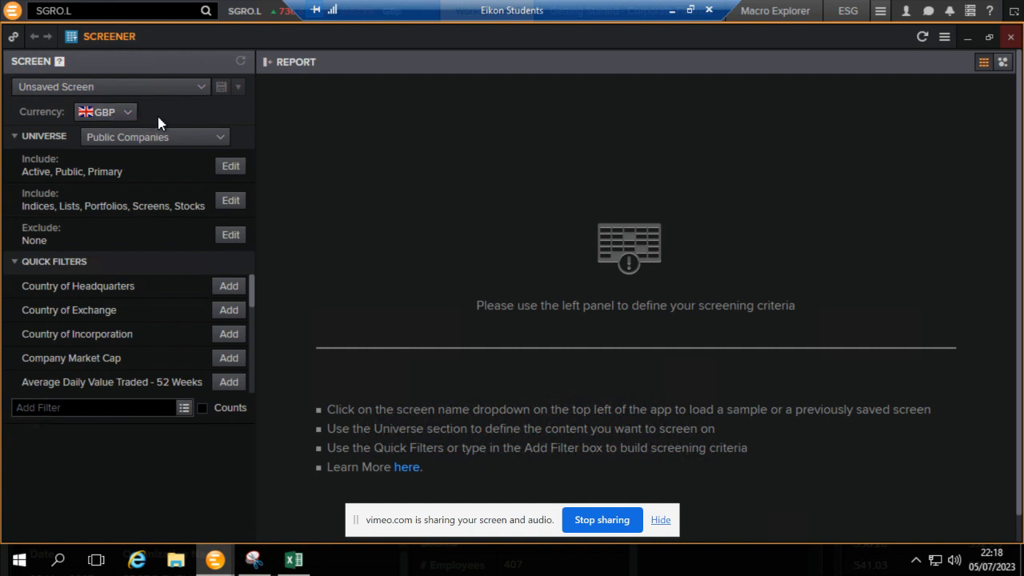
mouse_move(122, 119)
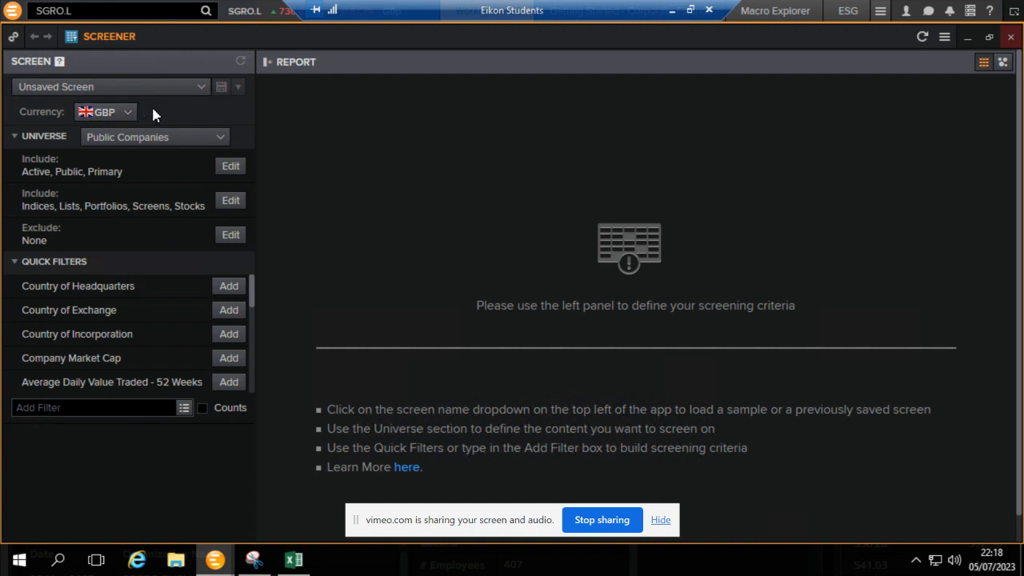
mouse_move(128, 149)
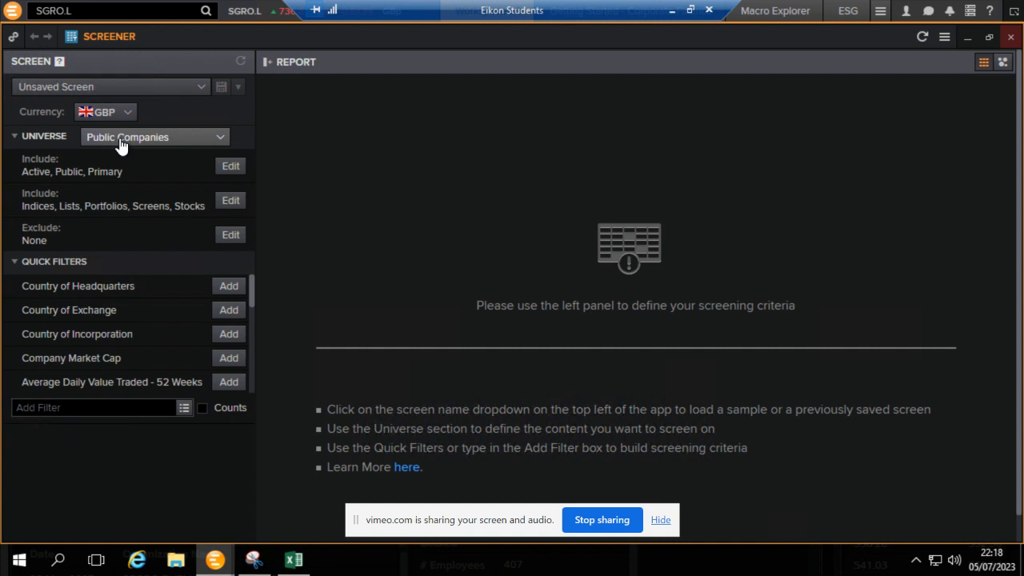
mouse_move(189, 144)
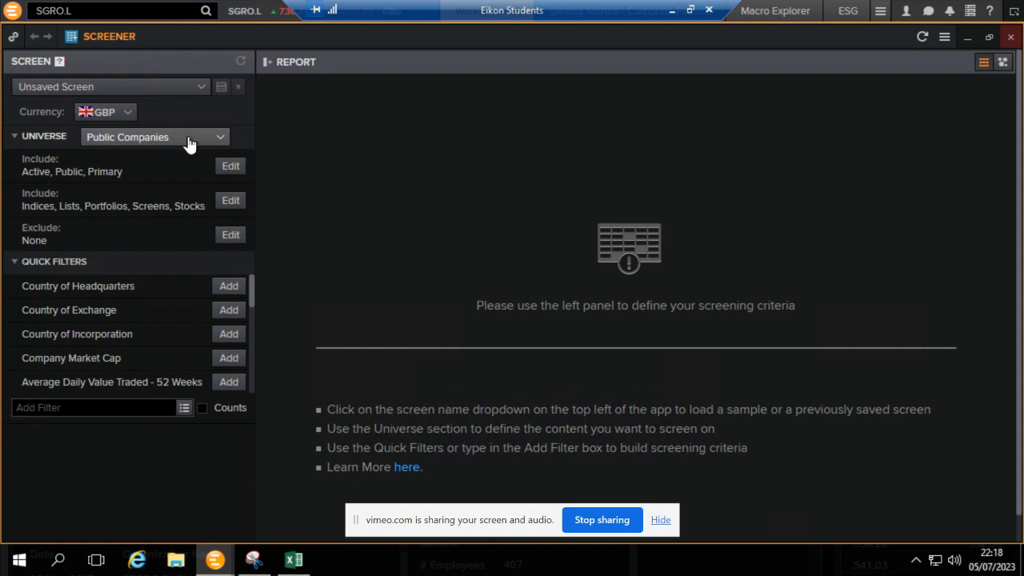
left_click(153, 137)
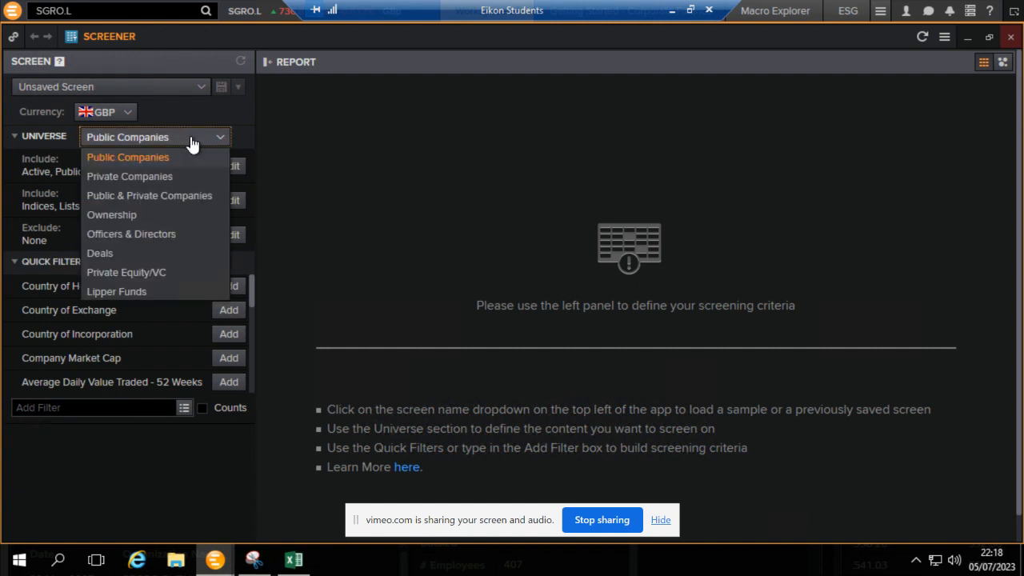
mouse_move(163, 196)
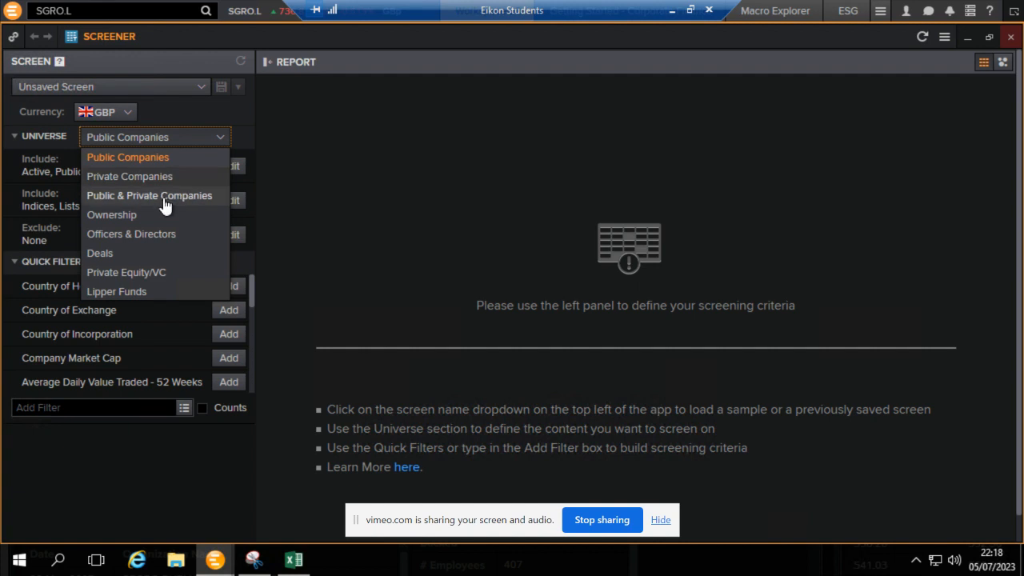
mouse_move(176, 160)
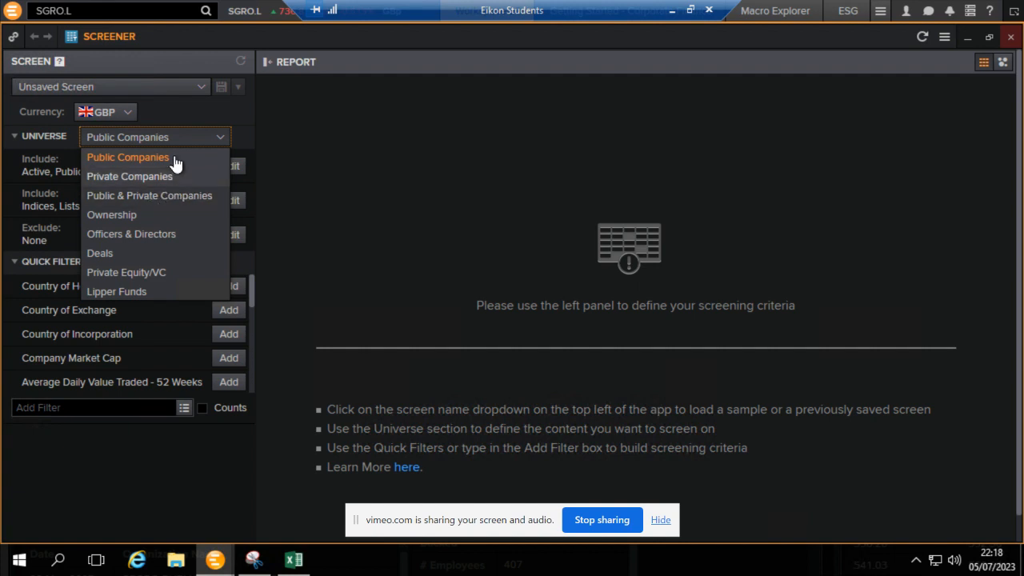
left_click(128, 157)
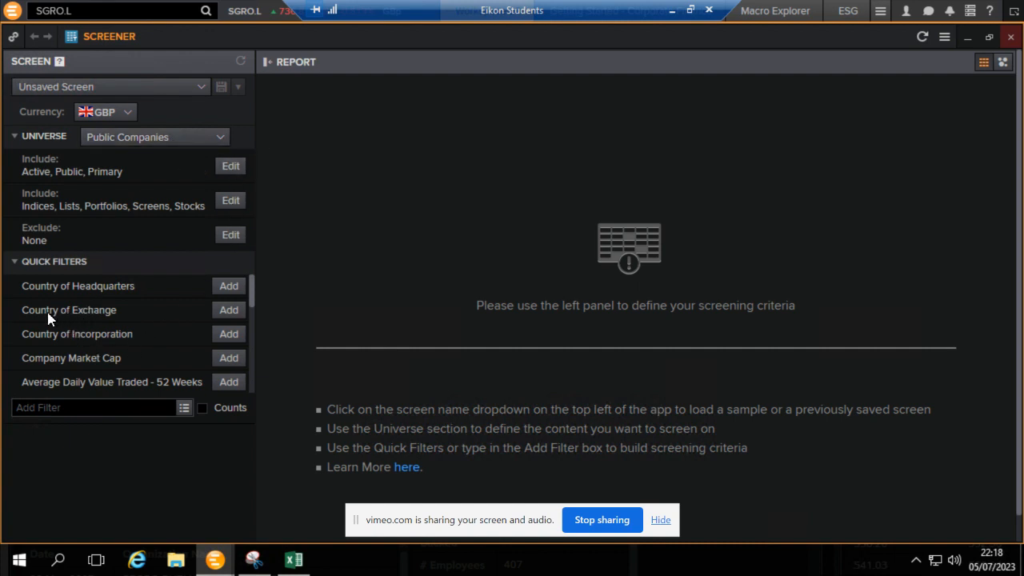
mouse_move(96, 338)
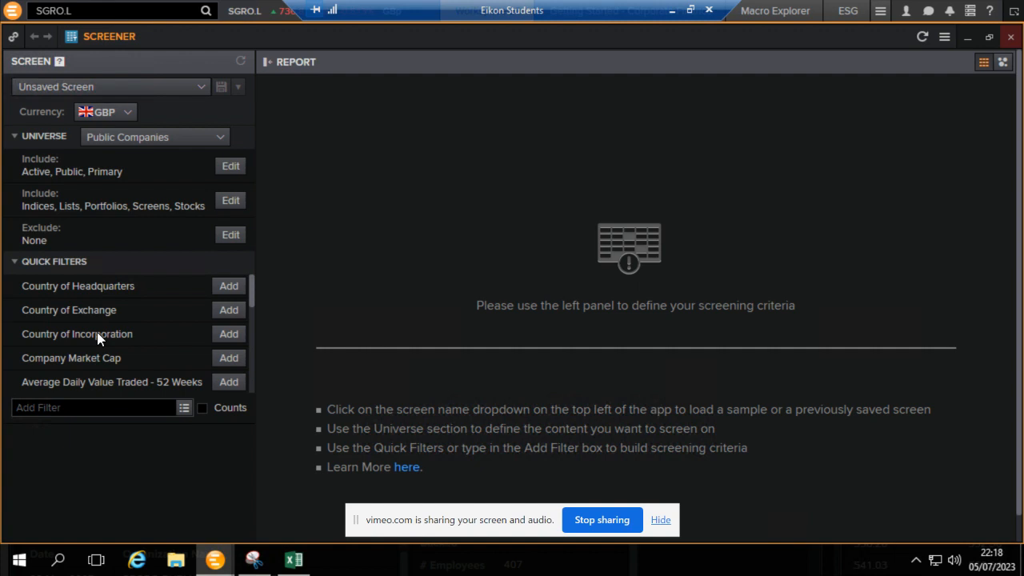
mouse_move(228, 339)
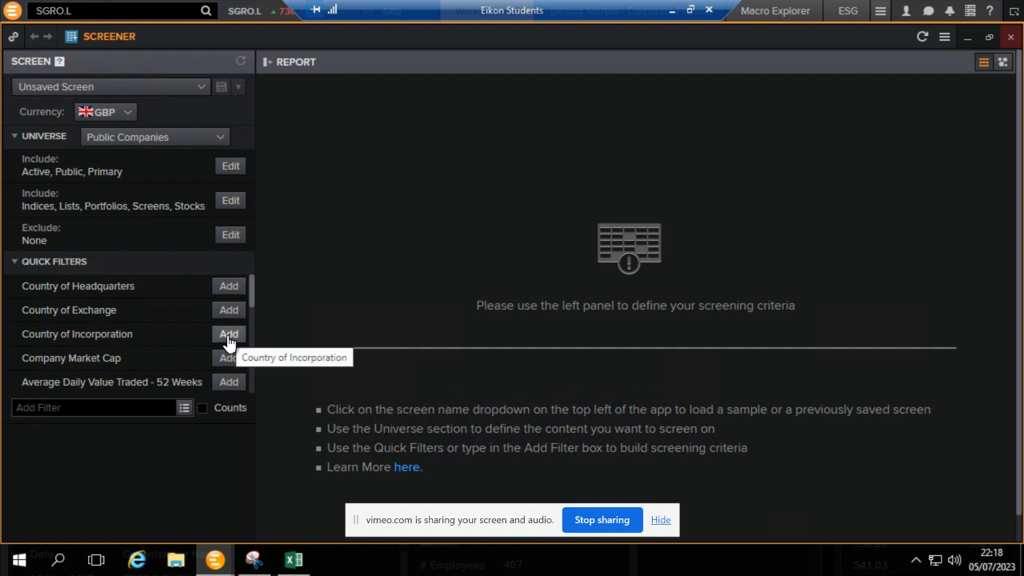
- Add a Country of Incorporation filter for the United Kingdom, yielding 1,544 companies
left_click(229, 334)
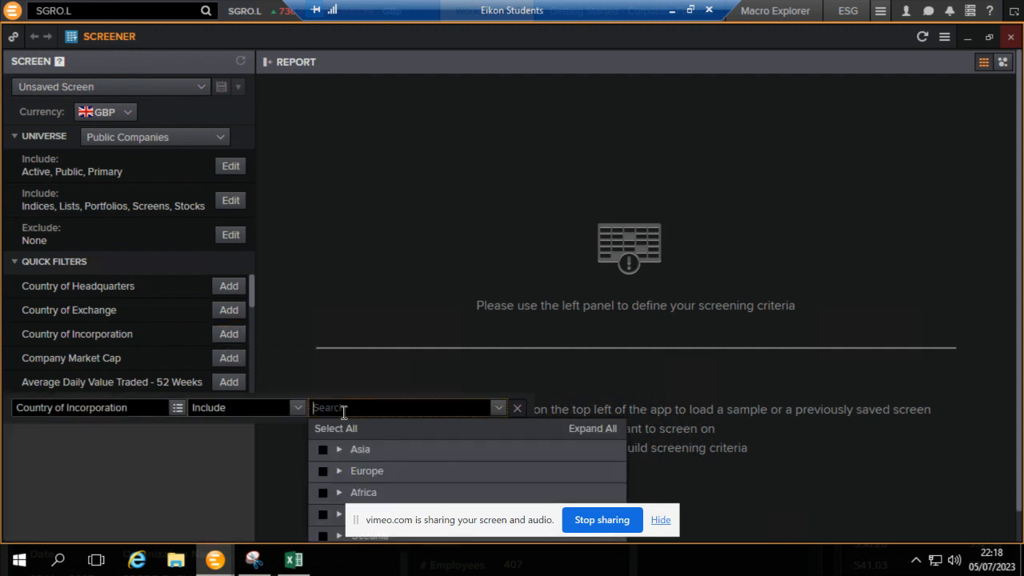
type("united")
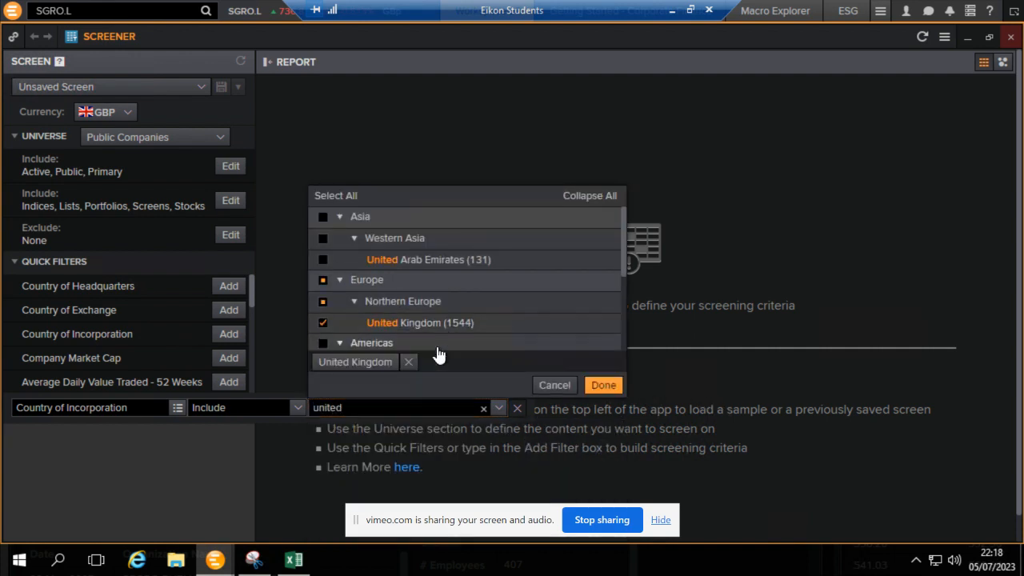
left_click(603, 384)
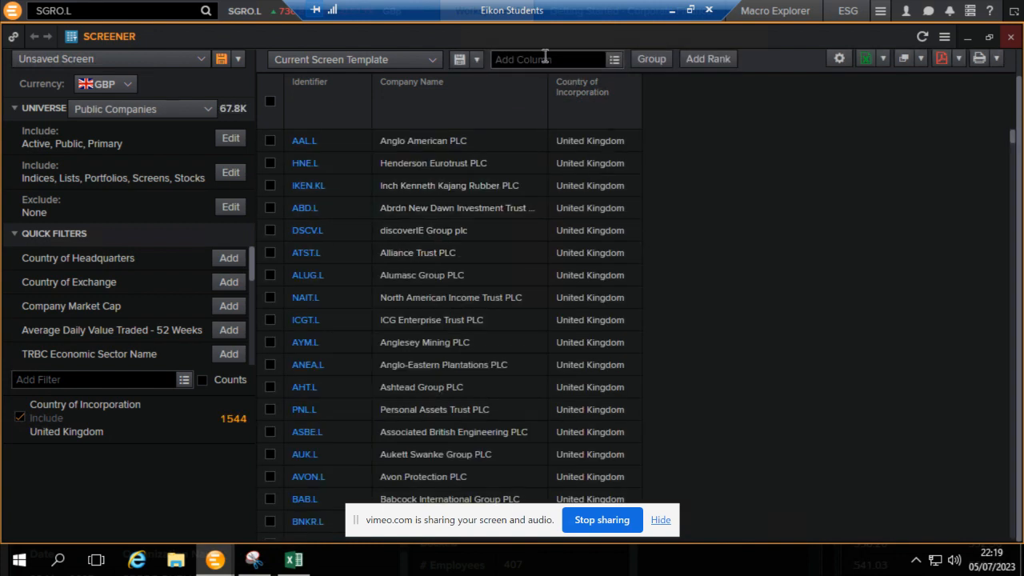
- Add ISIN Code and CUSIP Code columns to the results table via the Add Column search
left_click(552, 58)
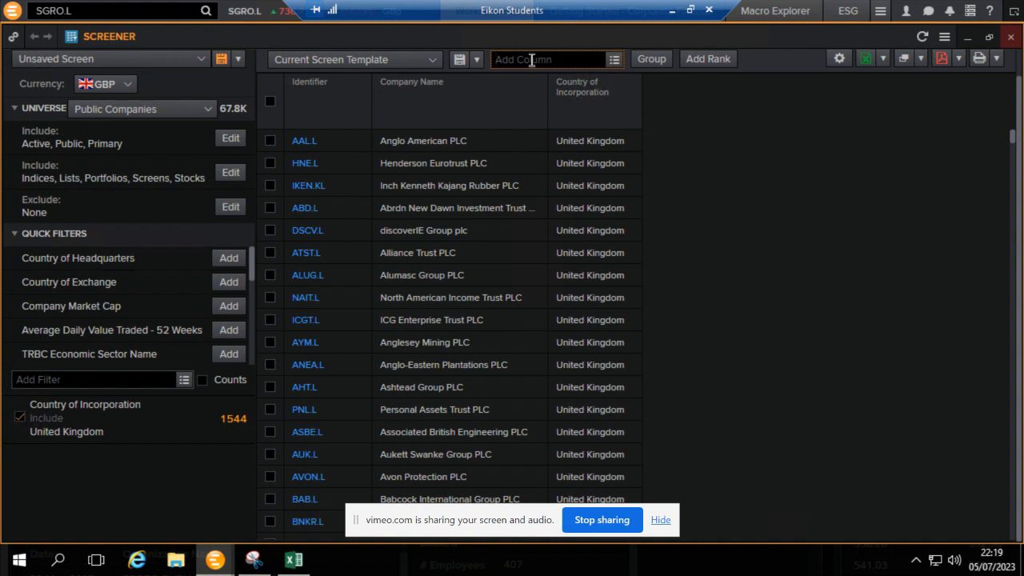
left_click(547, 58)
type("ISIN")
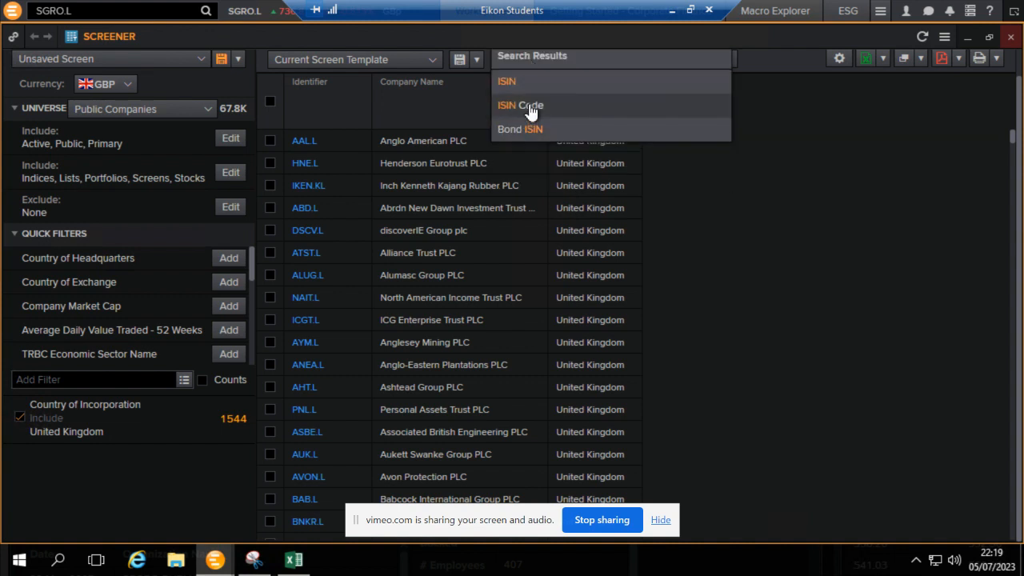
left_click(520, 106)
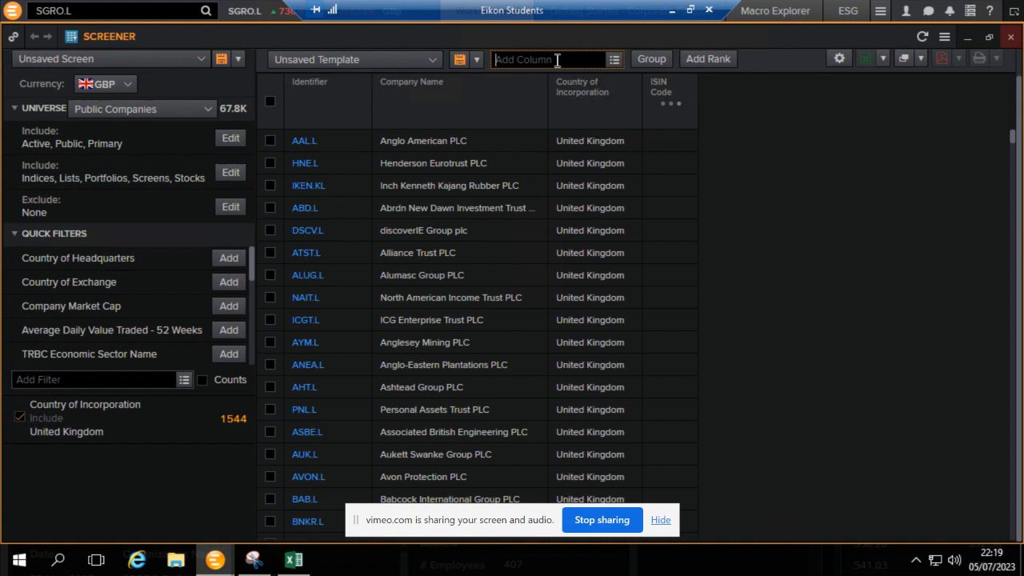
type("cusi")
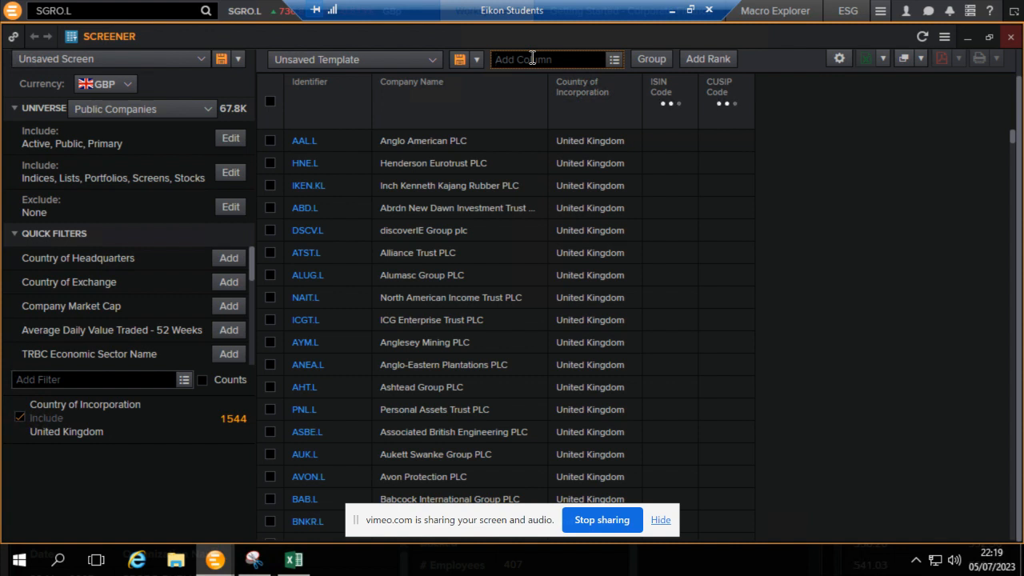
- Add an Exchange Ticker column by searching 'tic' in the Add Column box
type("tic")
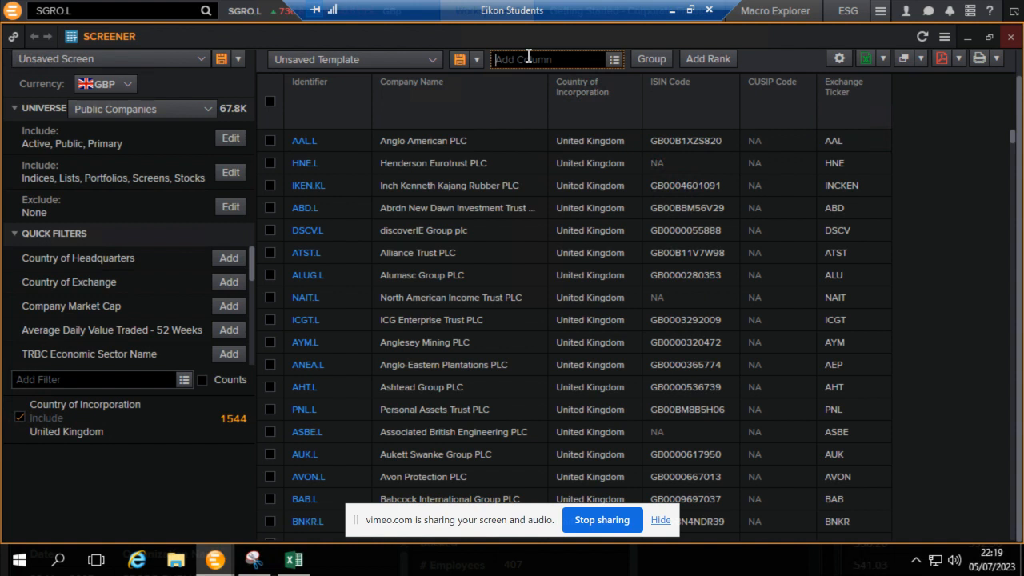
- Add an Organization PermID column by searching 'org' in the Add Column box
type("org")
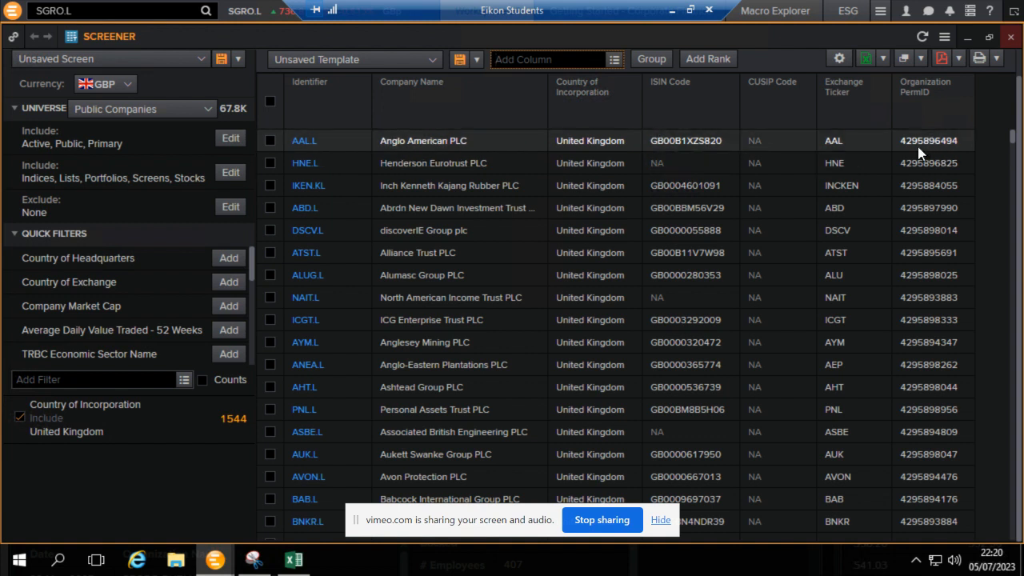
mouse_move(700, 147)
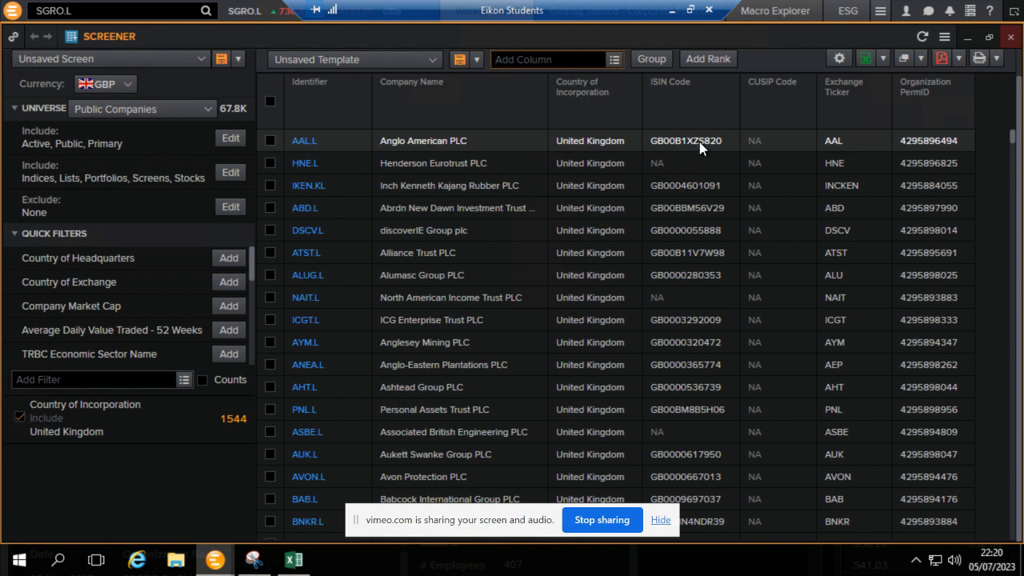